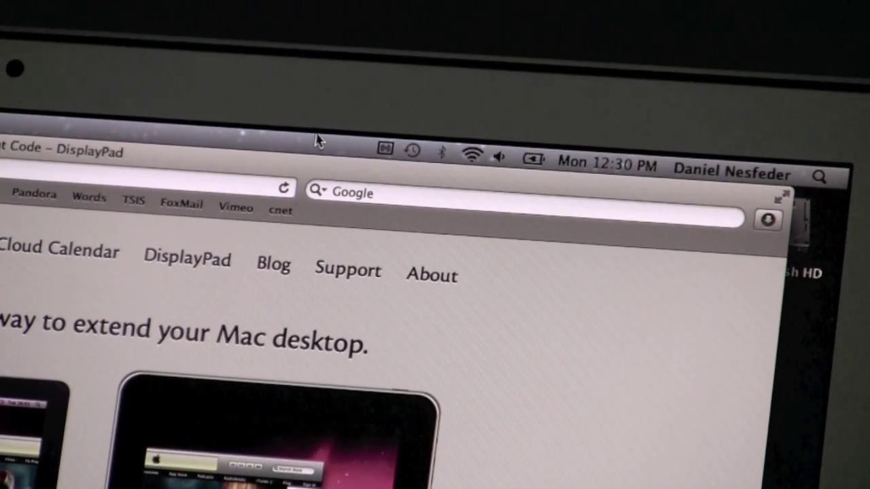
# Step: Show the Arrangement tab in Displays preferences with the MacBook screen and iPad laid out
pyautogui.click(382, 152)
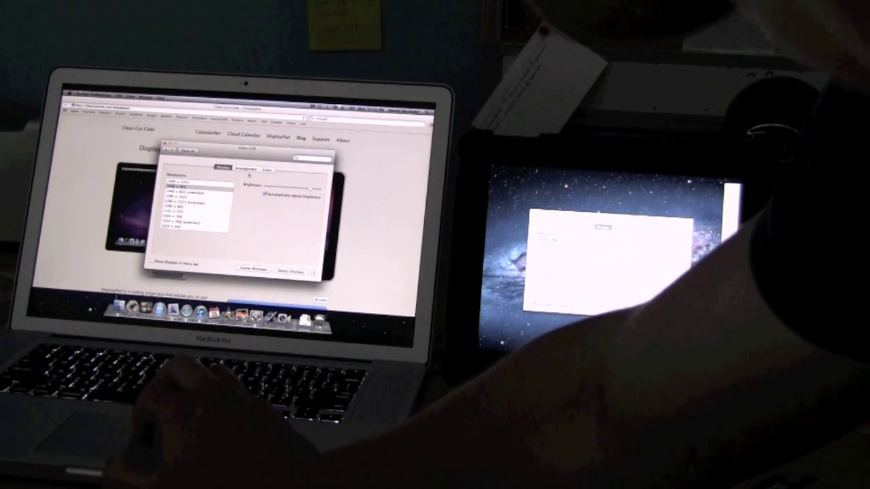
pyautogui.click(251, 168)
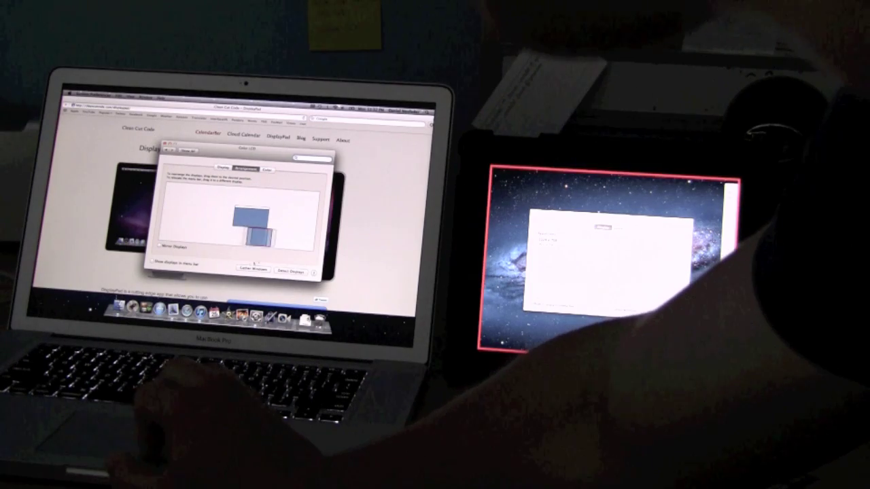